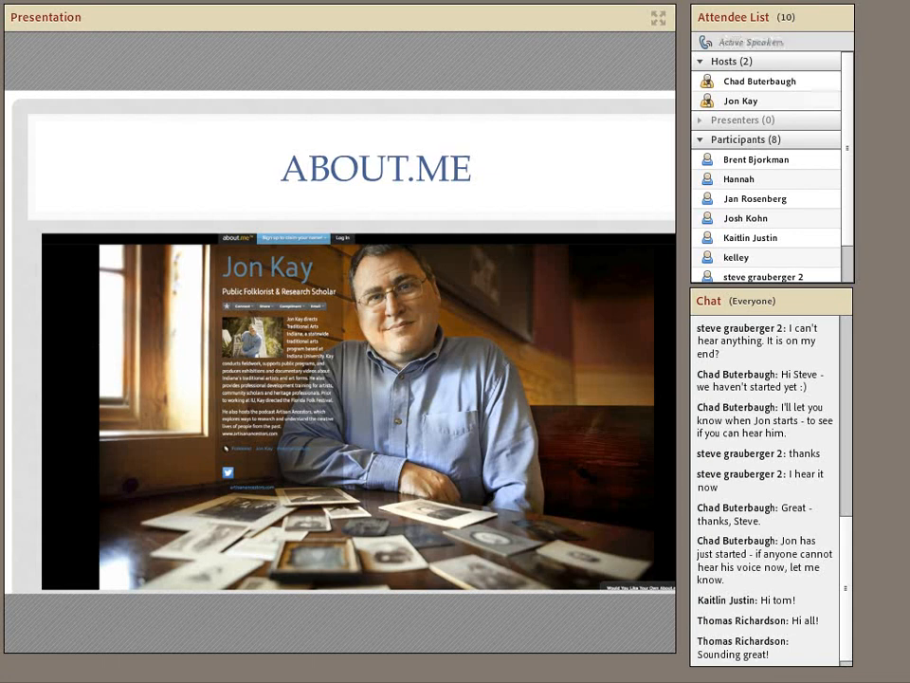
pyautogui.scroll(-3)
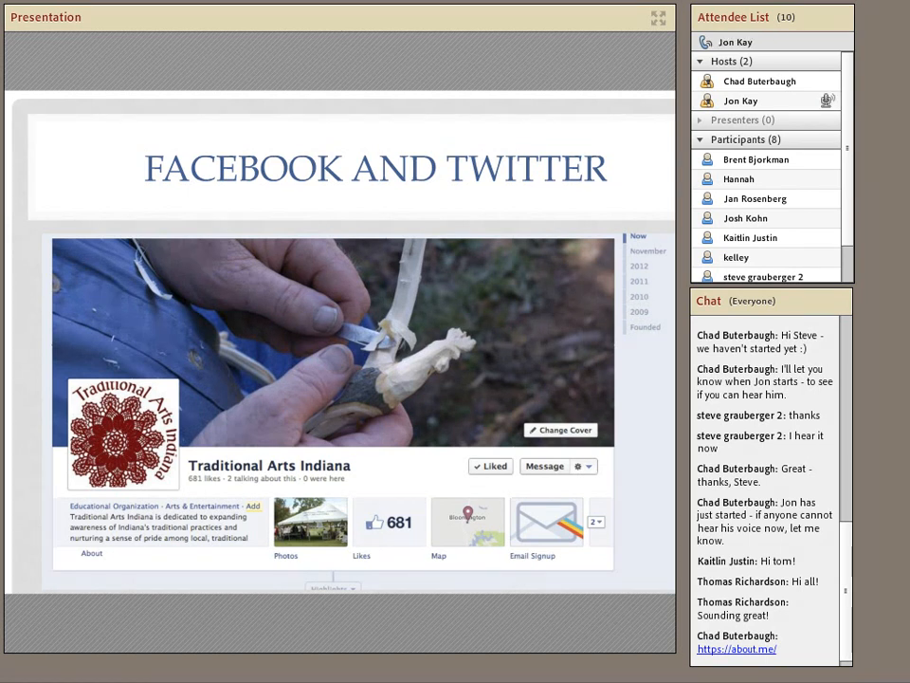
pyautogui.scroll(-3)
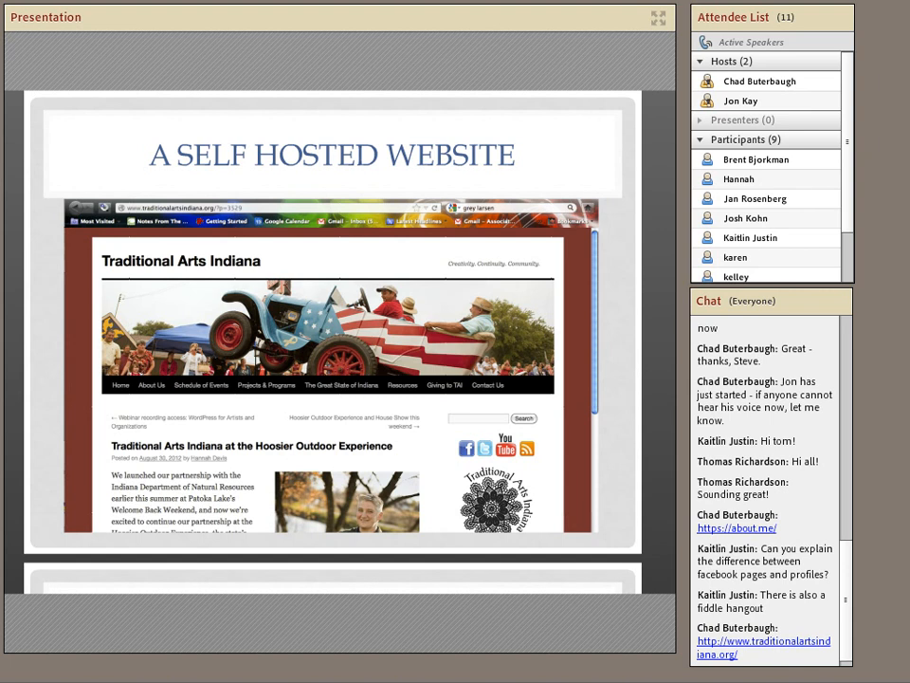
pyautogui.scroll(-3)
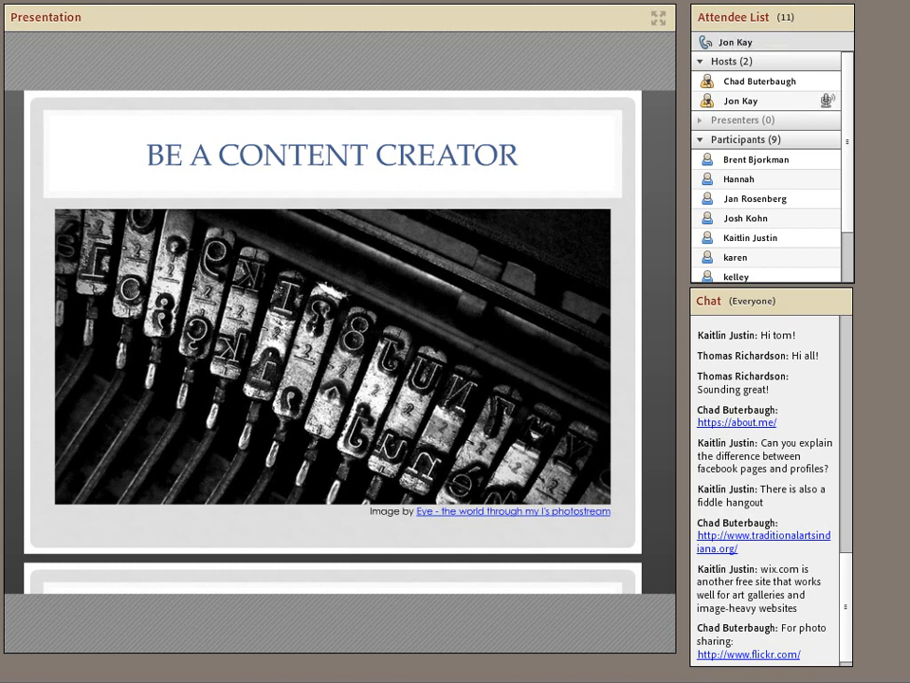
pyautogui.scroll(-3)
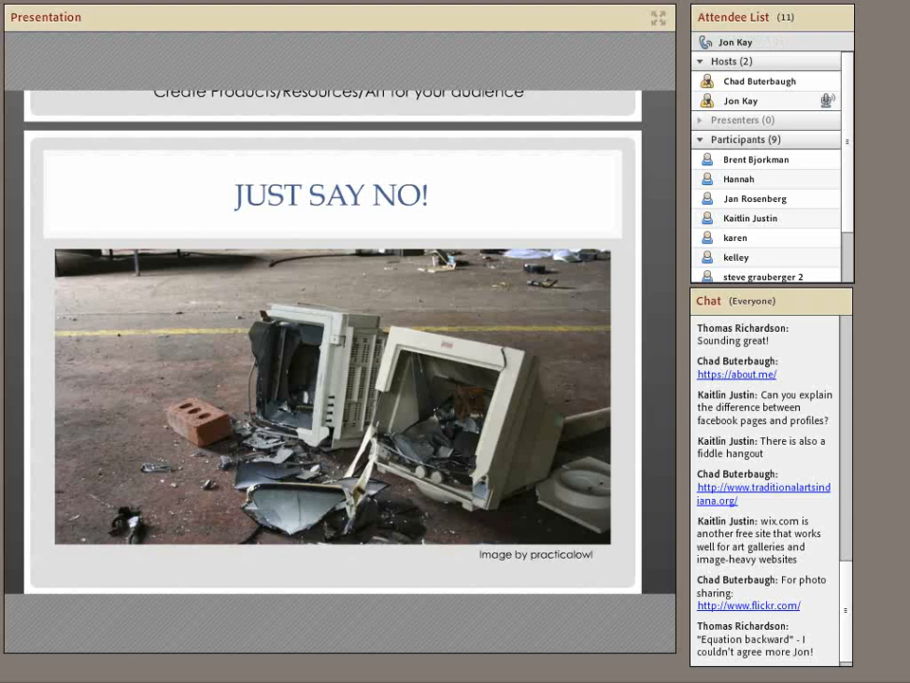
pyautogui.scroll(-3)
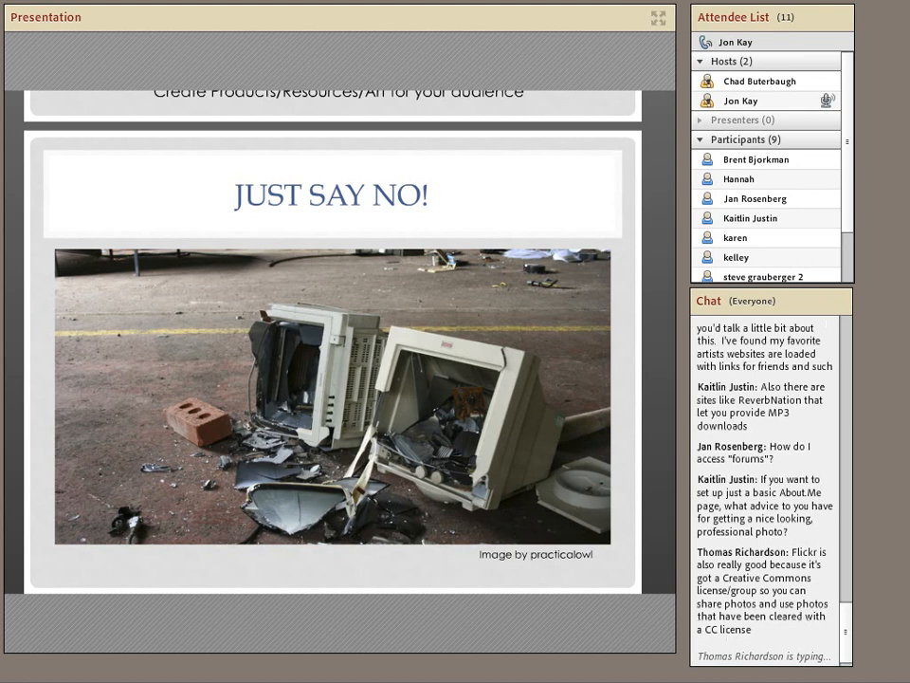
pyautogui.scroll(-3)
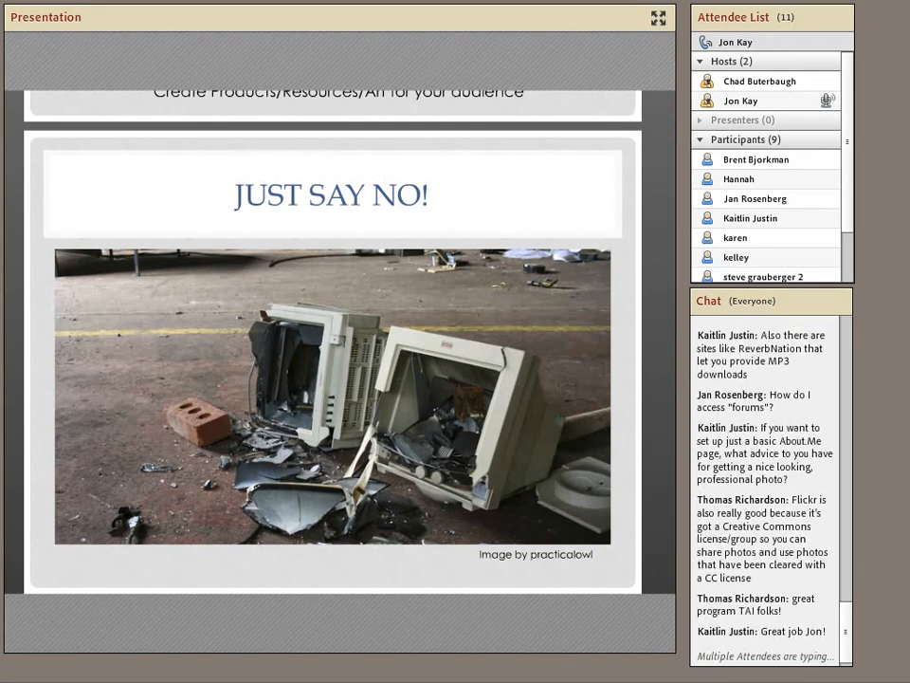
pyautogui.scroll(-3)
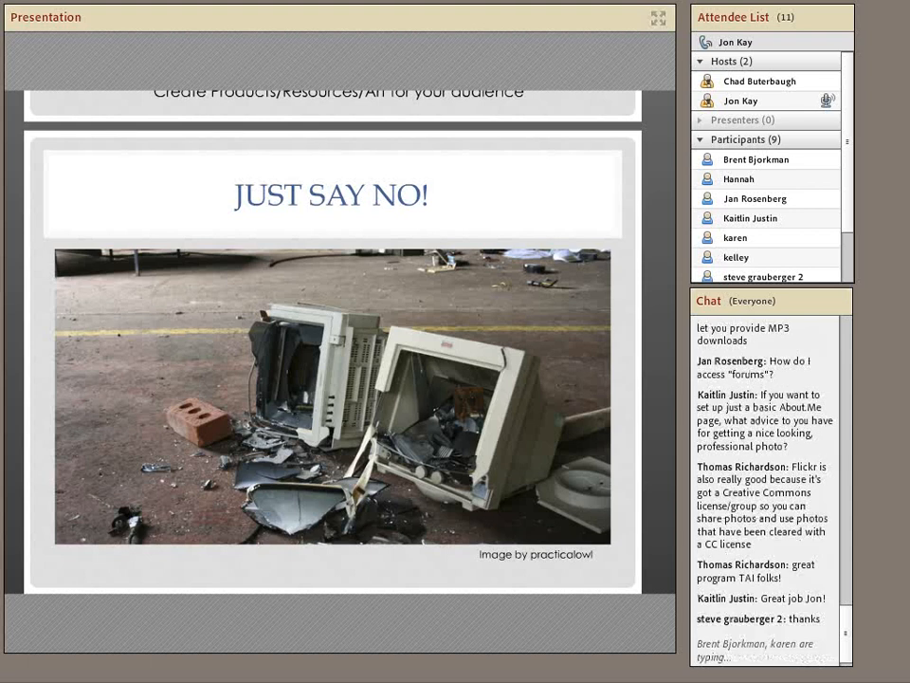